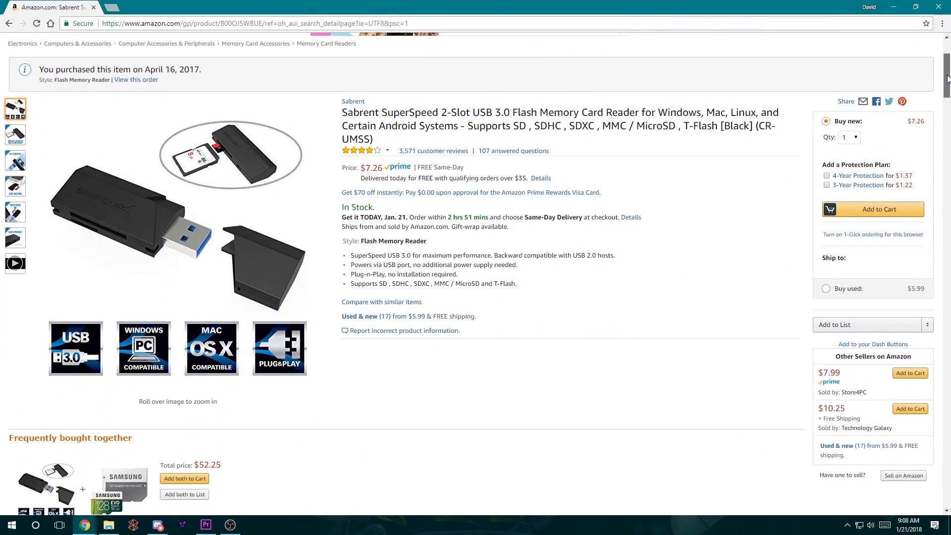
mouse_move(229, 173)
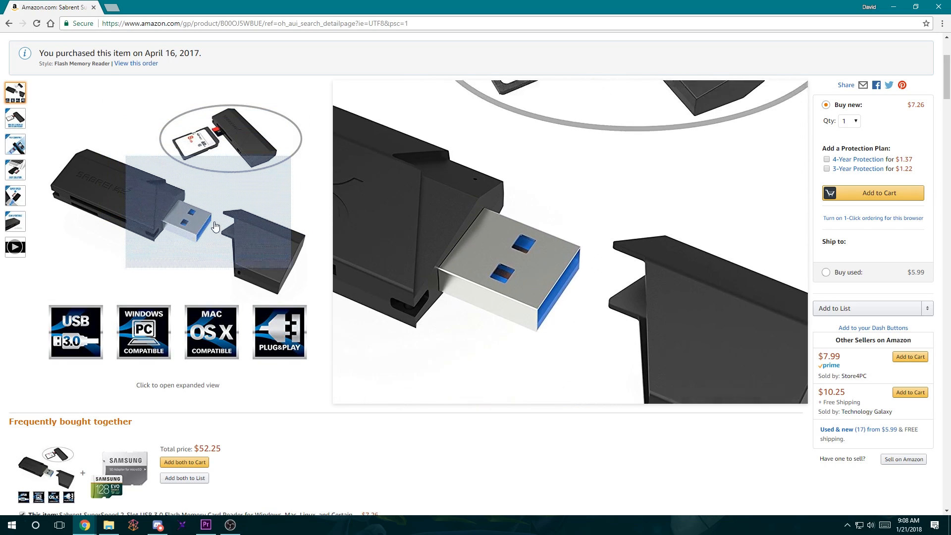
mouse_move(149, 180)
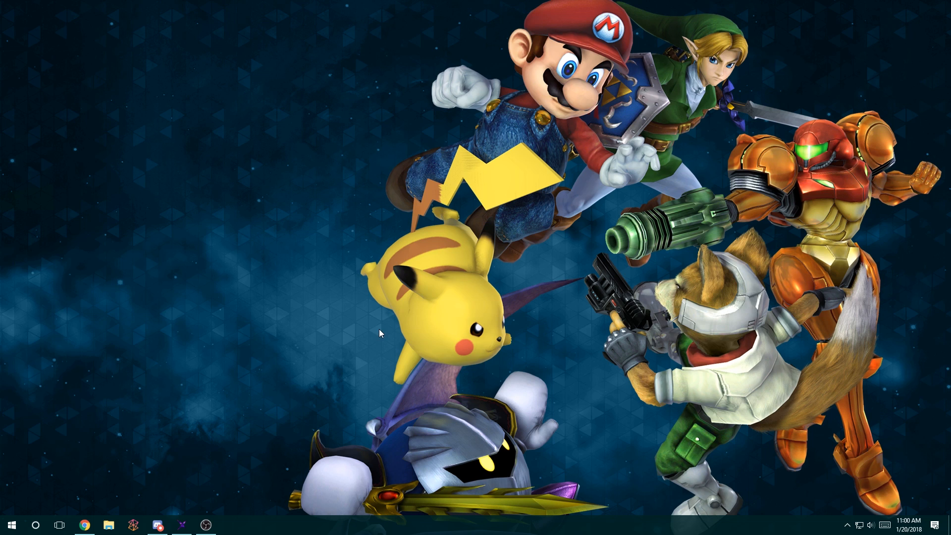
left_click(181, 524)
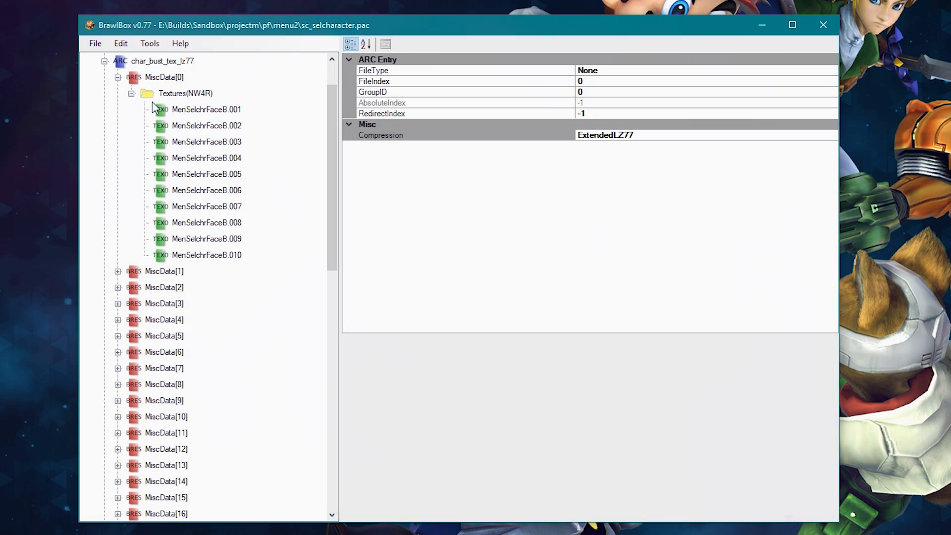
Expand MiscData[0] > Textures(NW4R) and preview the Mario portrait MenSelchrFaceB.001.
left_click(206, 109)
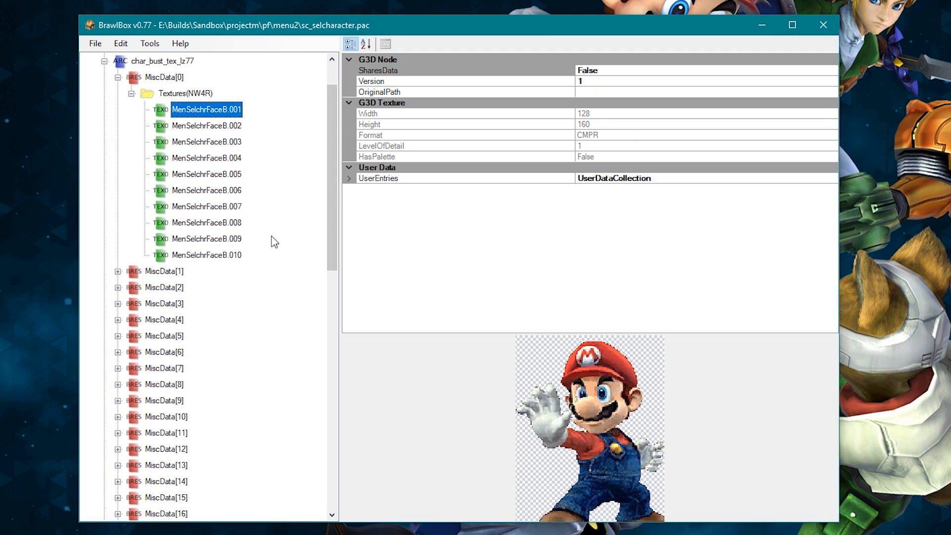
left_click(206, 190)
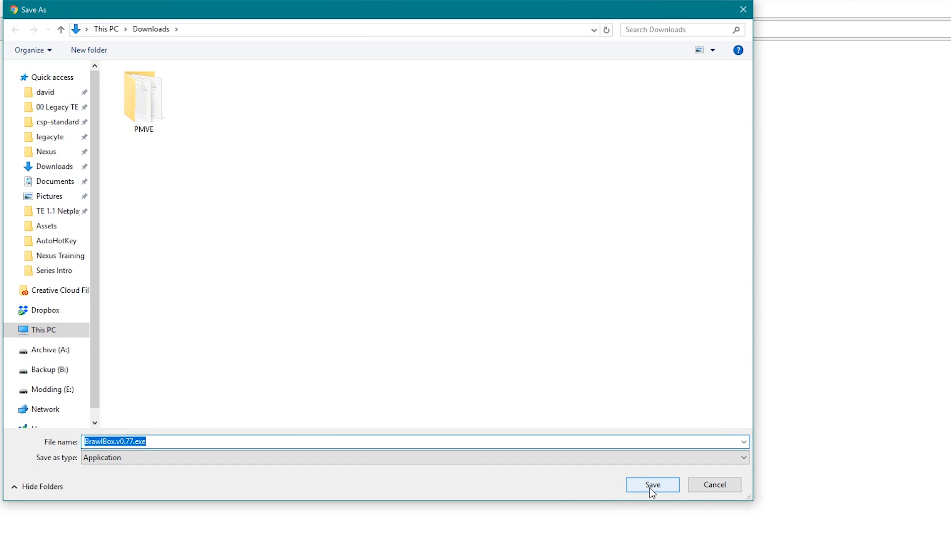
Save BrawlBox.v0.77.exe into the Downloads folder.
left_click(651, 484)
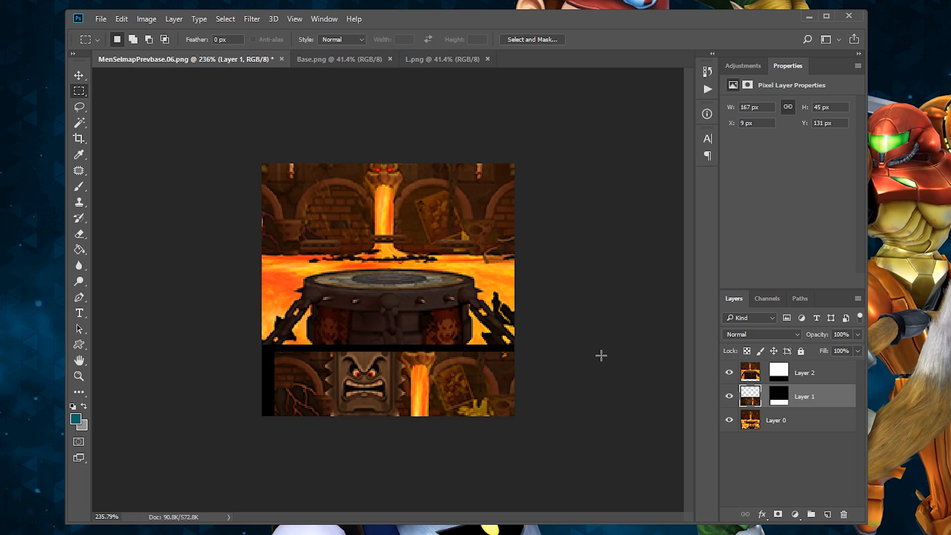
Switch to the MenSelmapPrevbase.06.png image and view its three lava-castle layers.
left_click(729, 372)
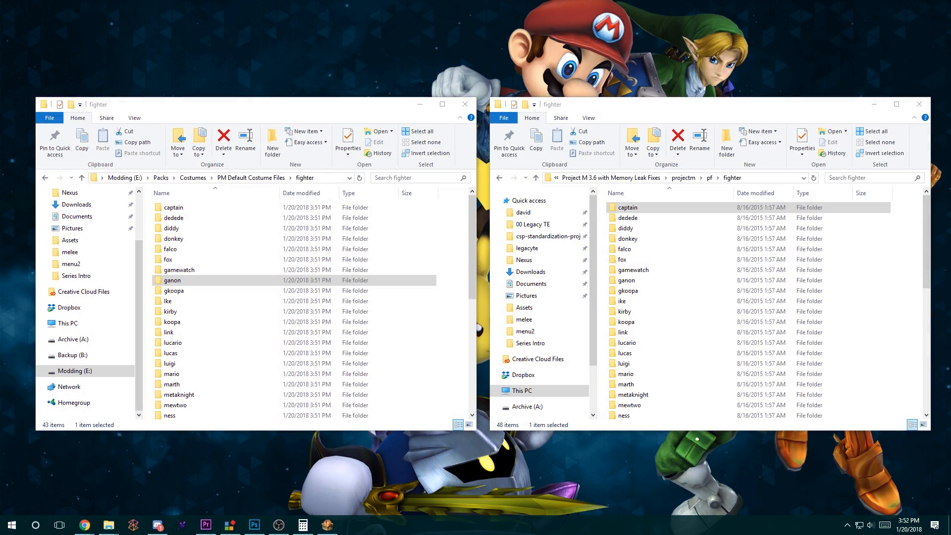
Open the captain fighter folder in both the PM Default Costume Files and Project M 3.6 windows.
double_click(627, 207)
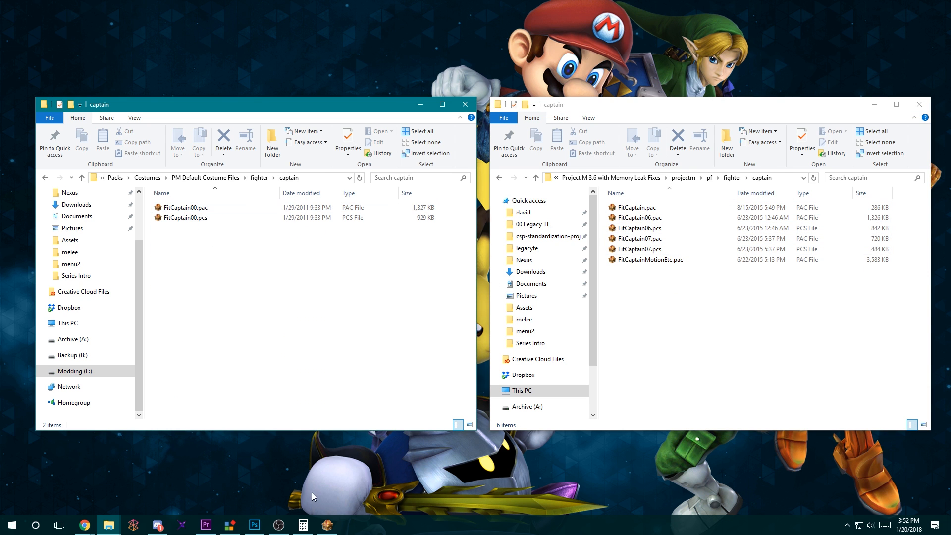
double_click(186, 207)
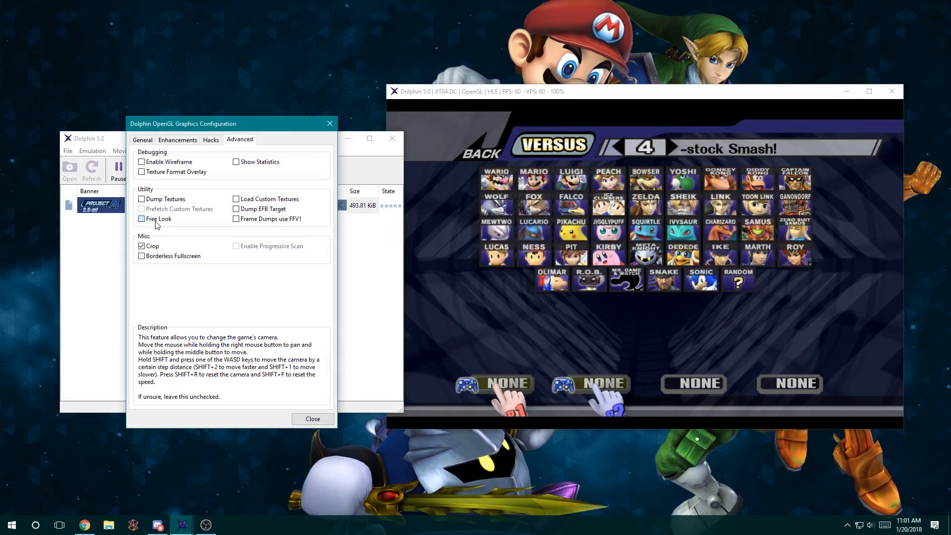
Enable Free Look in Dolphin's Advanced graphics settings and close the window.
left_click(142, 218)
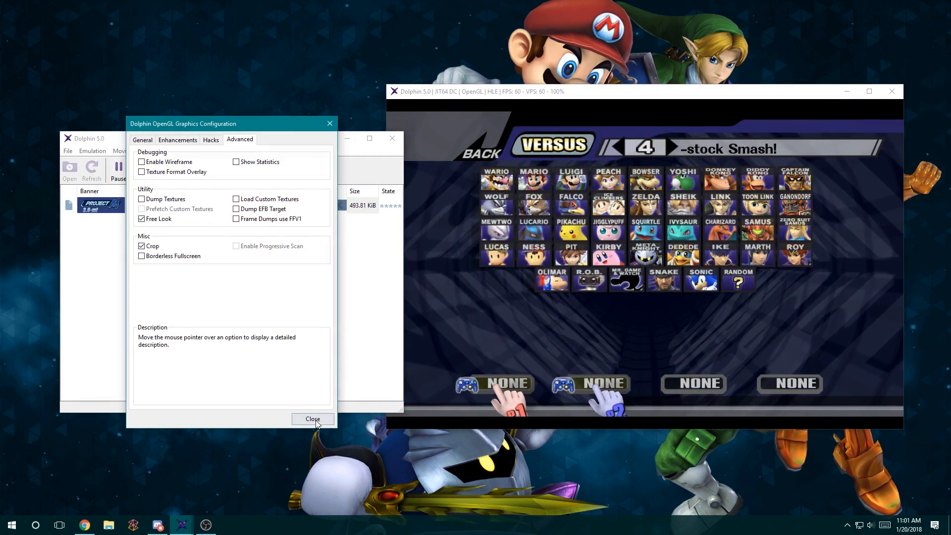
left_click(313, 419)
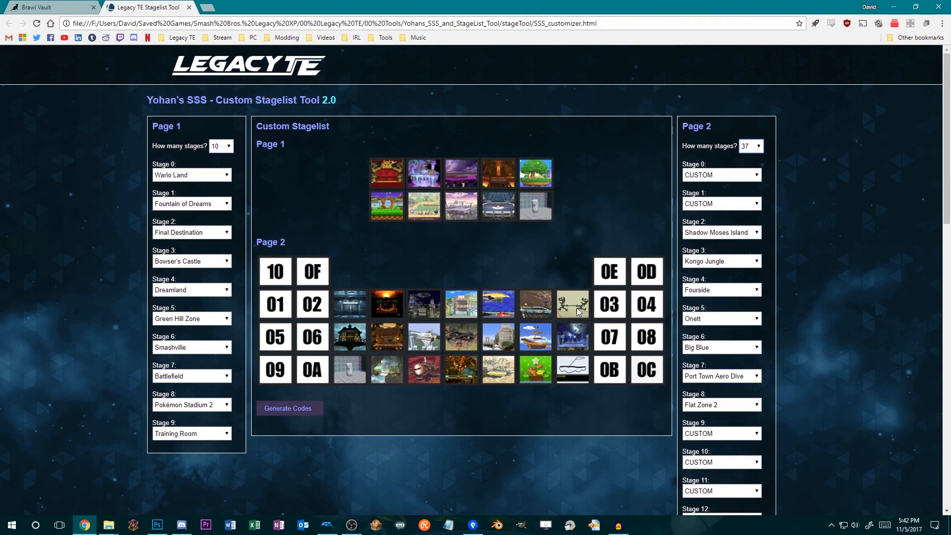
scroll("down", 3)
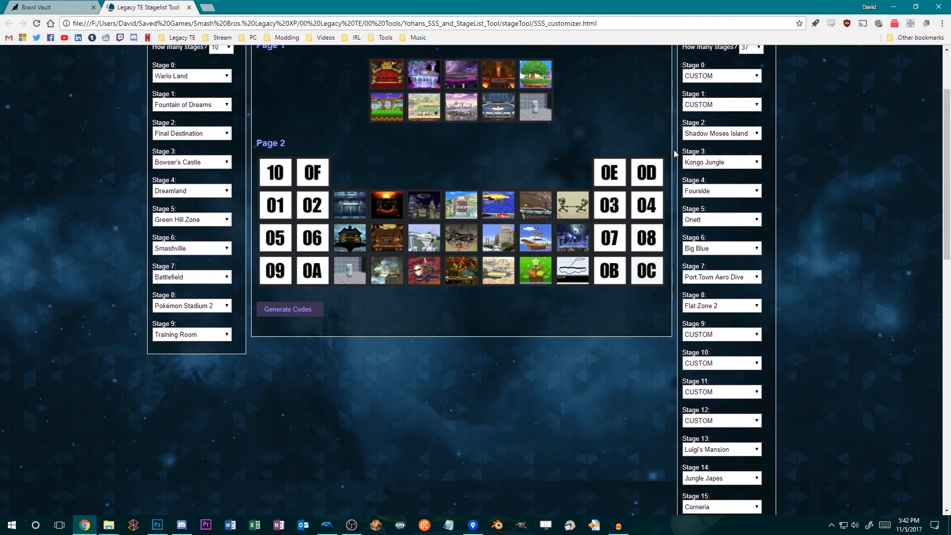